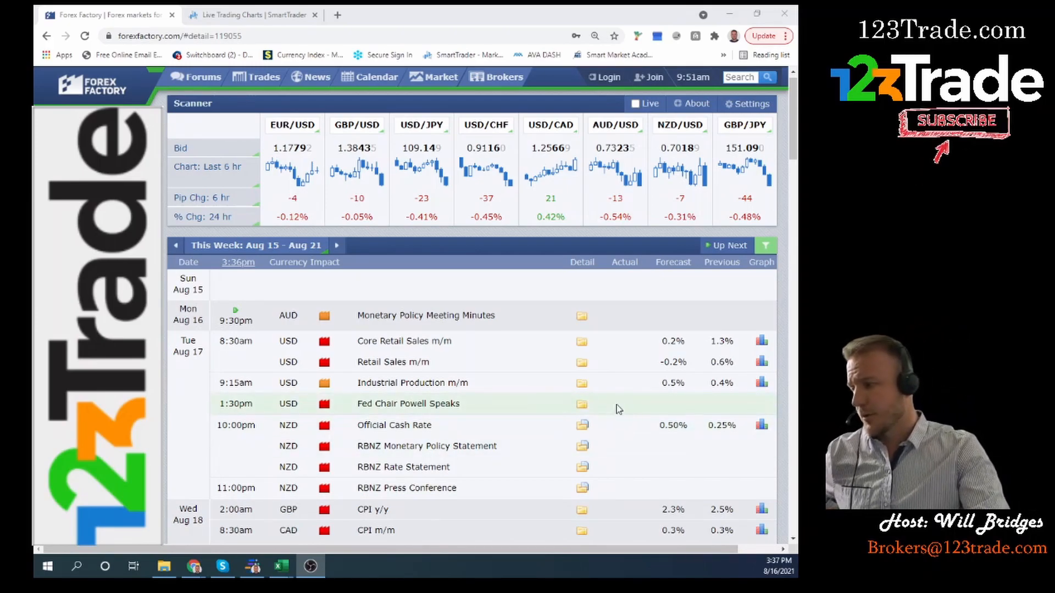
mouse_move(602, 402)
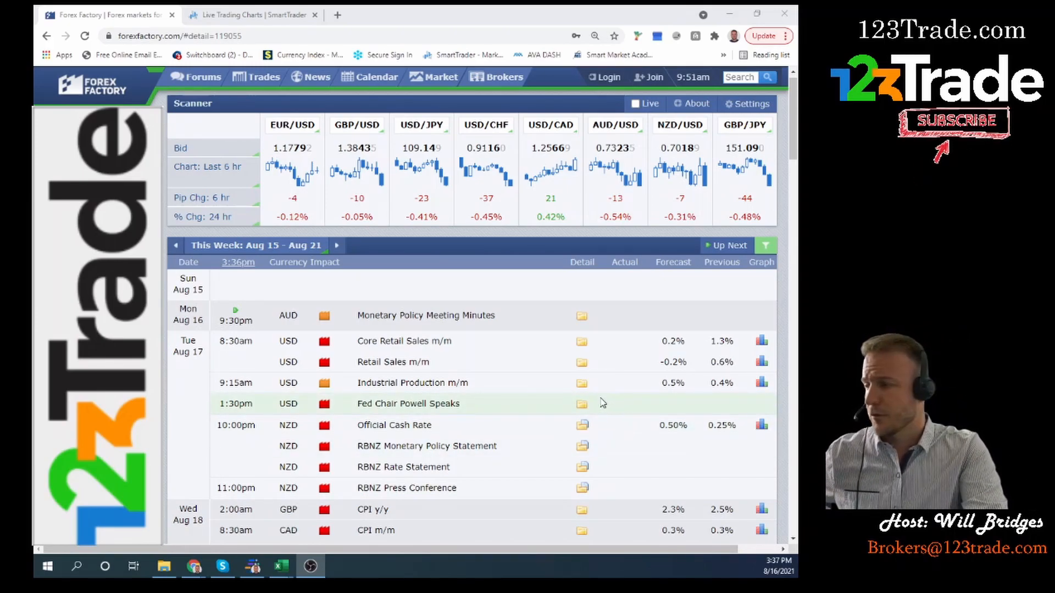
scroll(down, 3)
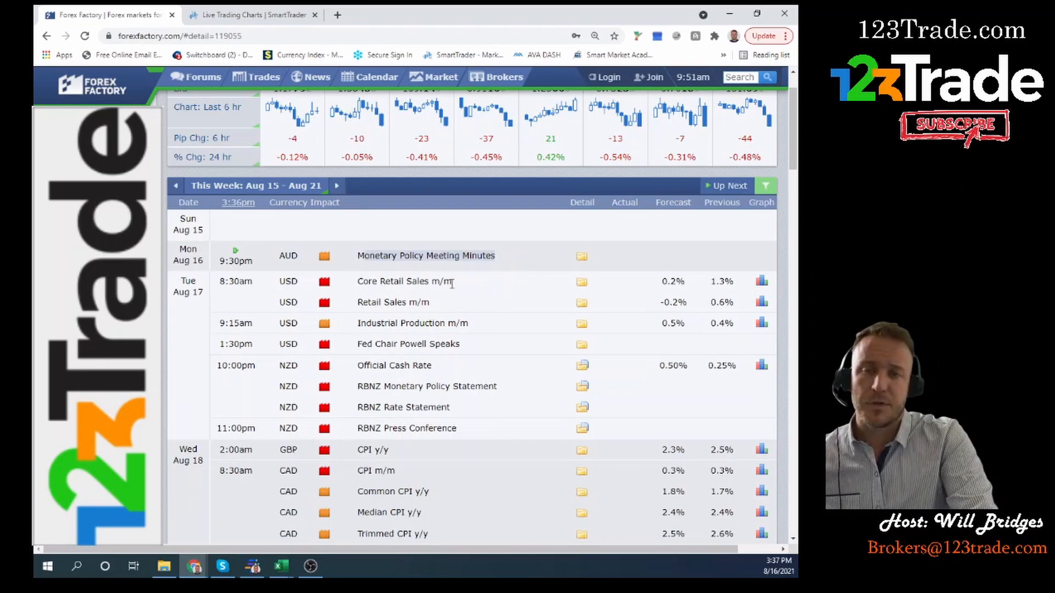
mouse_move(469, 283)
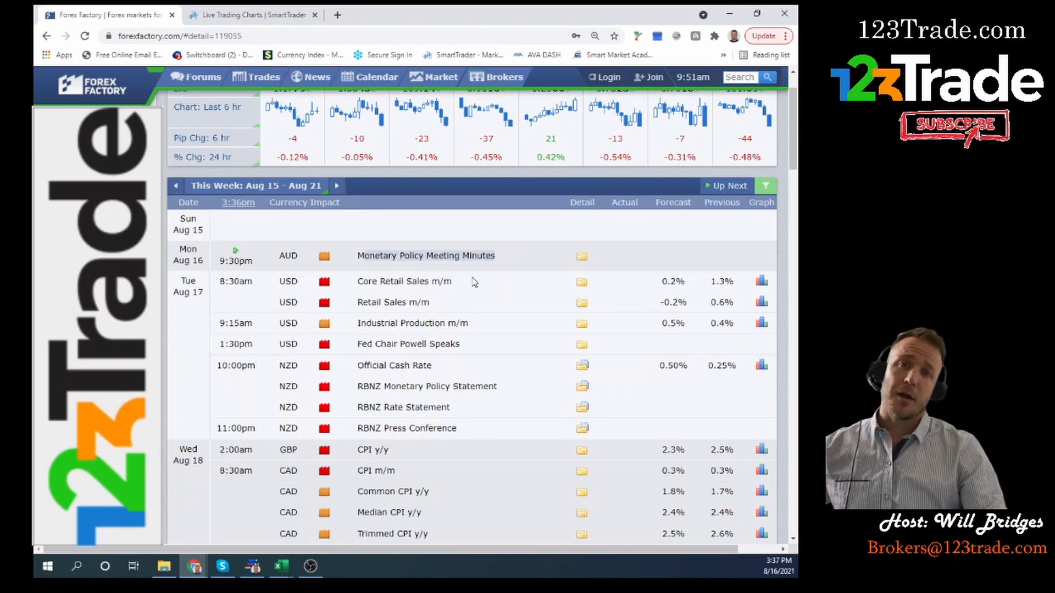
mouse_move(477, 283)
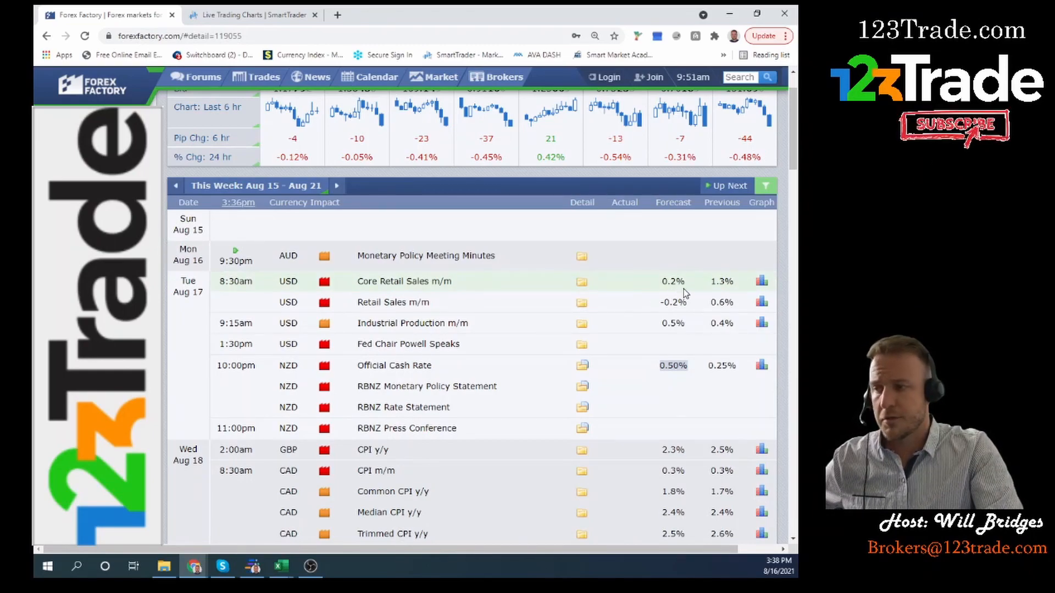
mouse_move(658, 289)
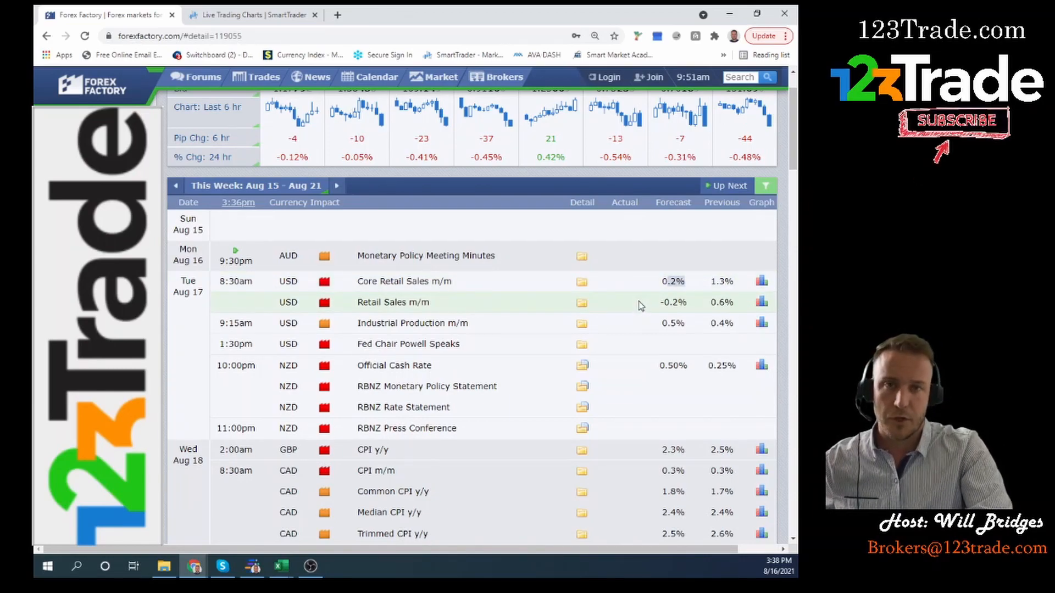
mouse_move(644, 302)
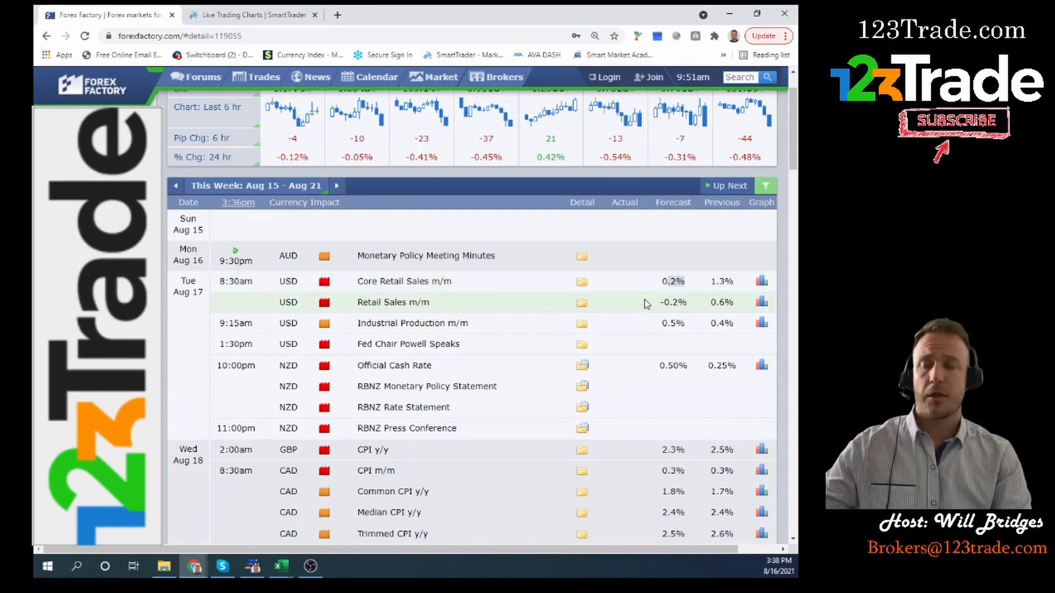
mouse_move(528, 312)
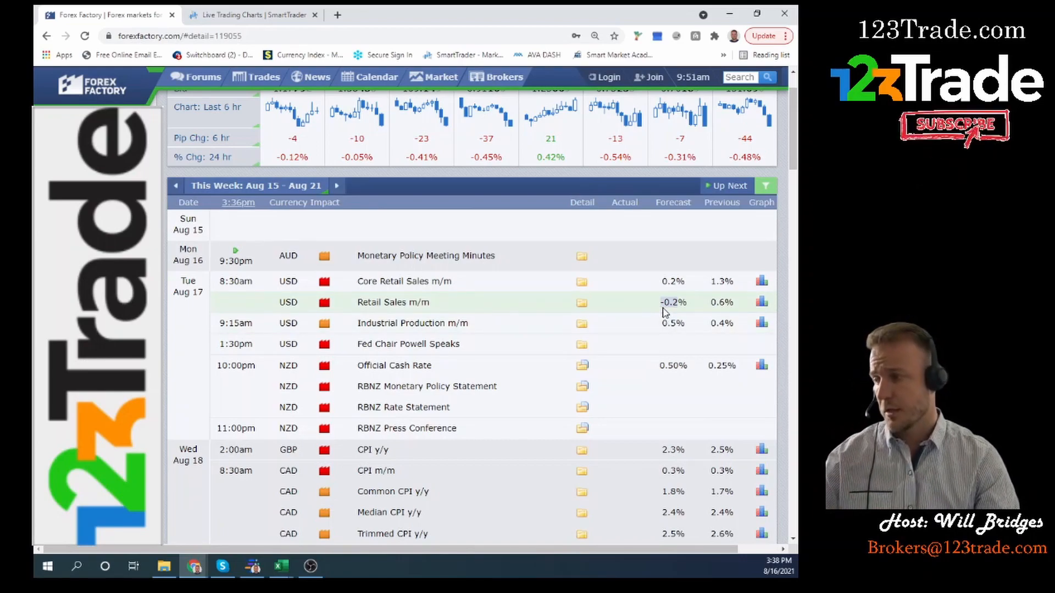
click(761, 323)
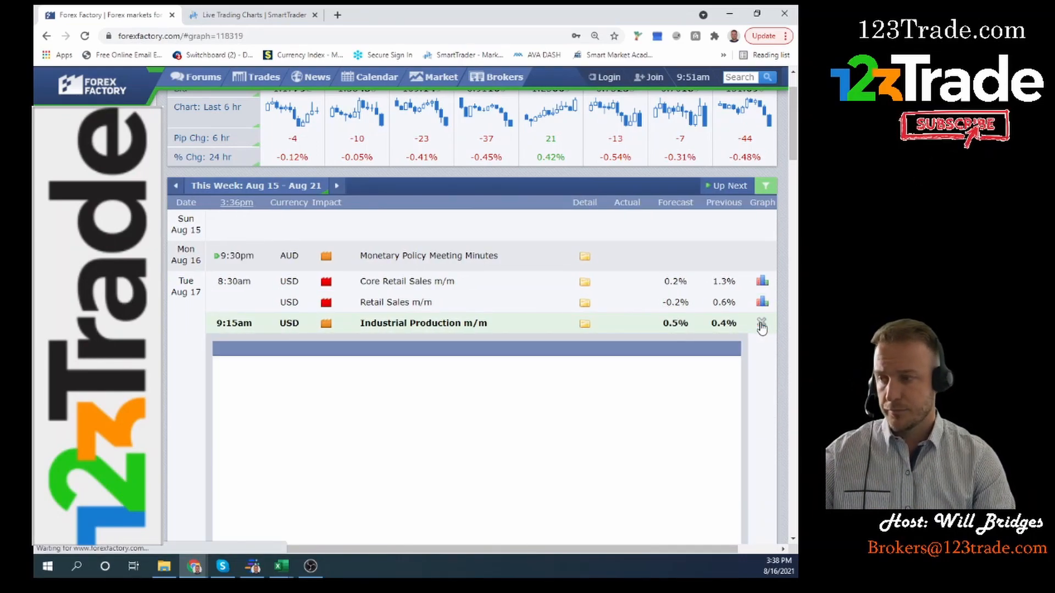
click(761, 323)
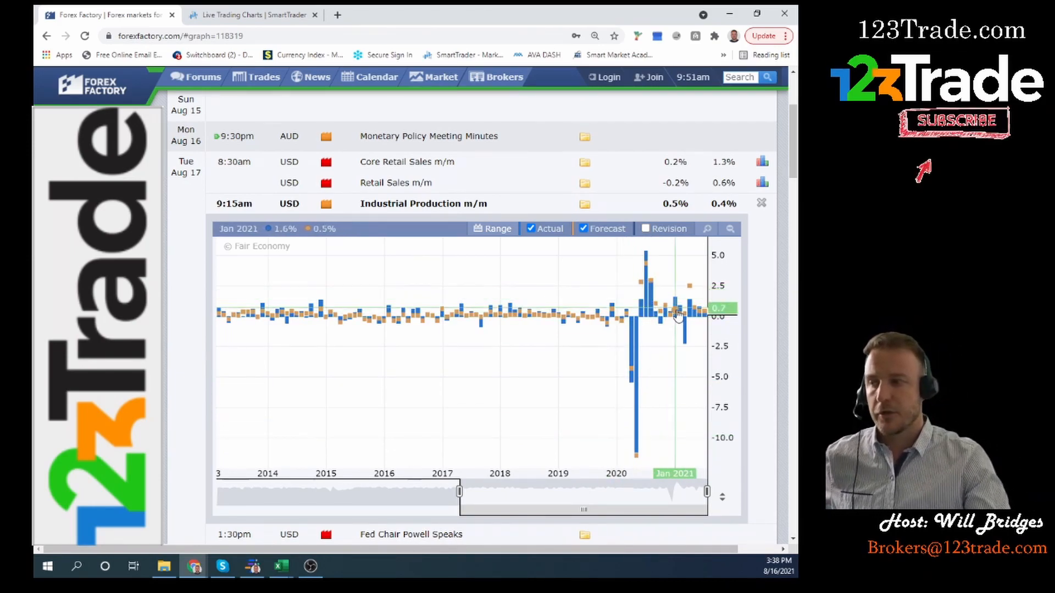
mouse_move(706, 316)
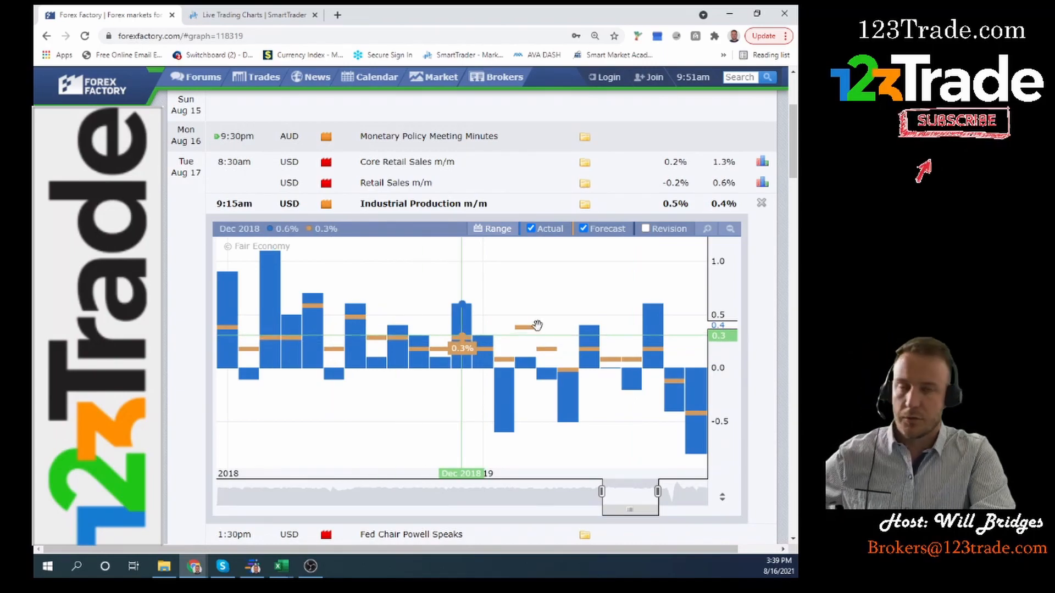
mouse_move(567, 313)
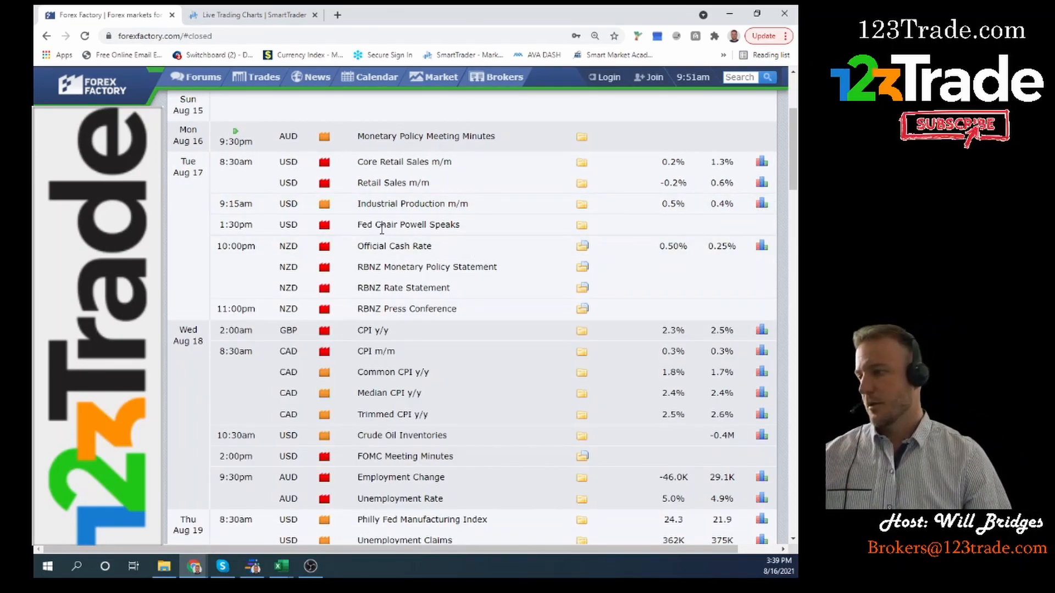
double_click(408, 225)
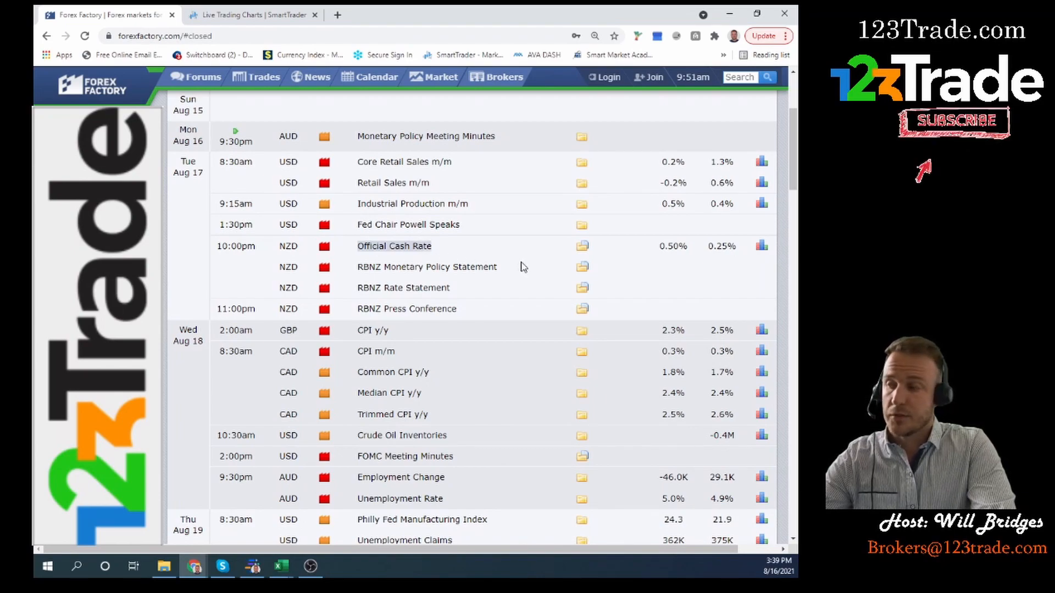
mouse_move(503, 274)
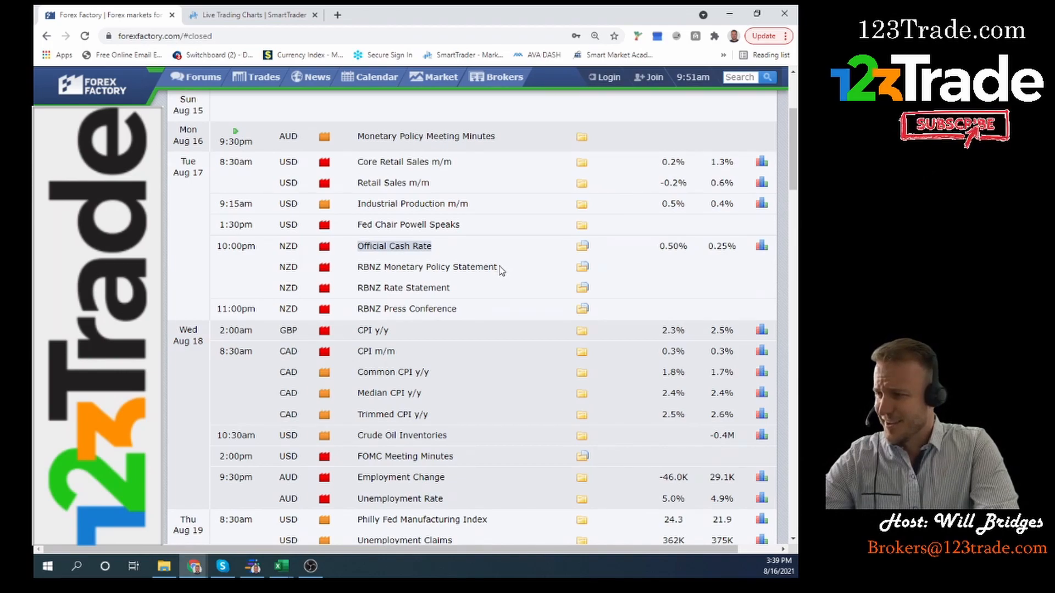
mouse_move(495, 280)
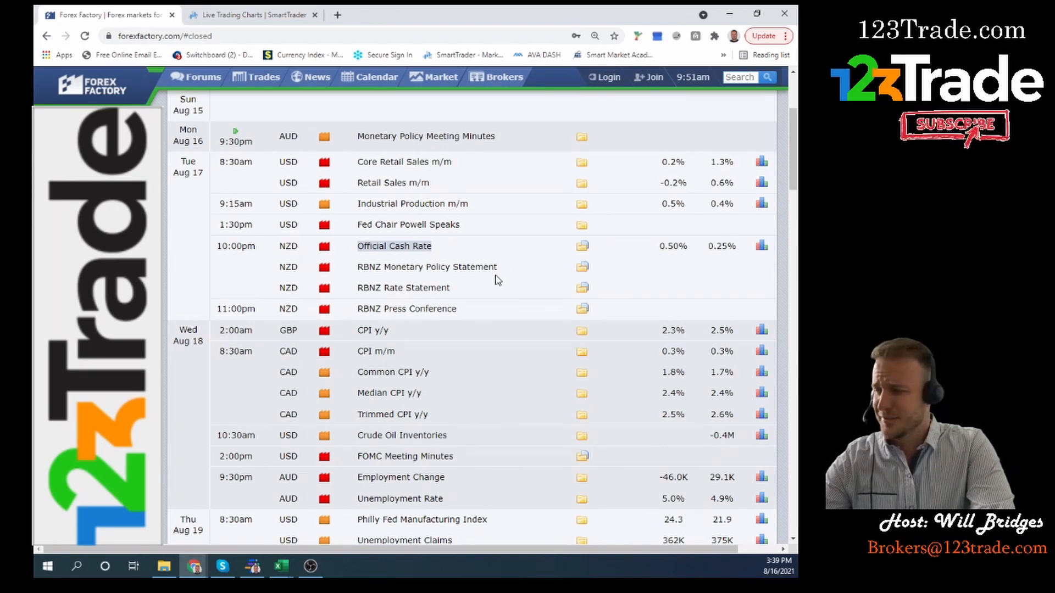
scroll(down, 3)
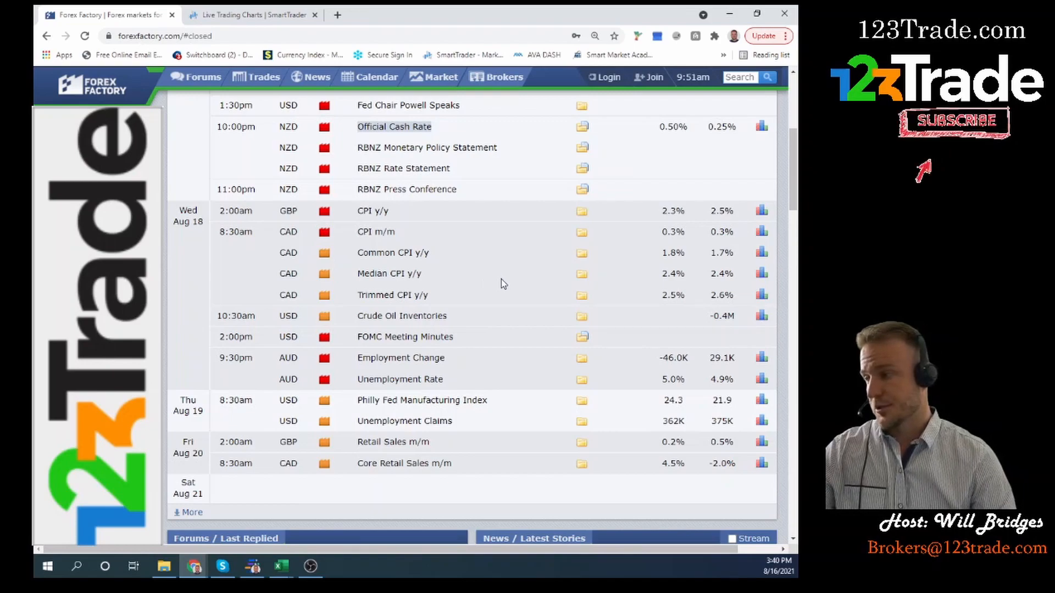
mouse_move(453, 278)
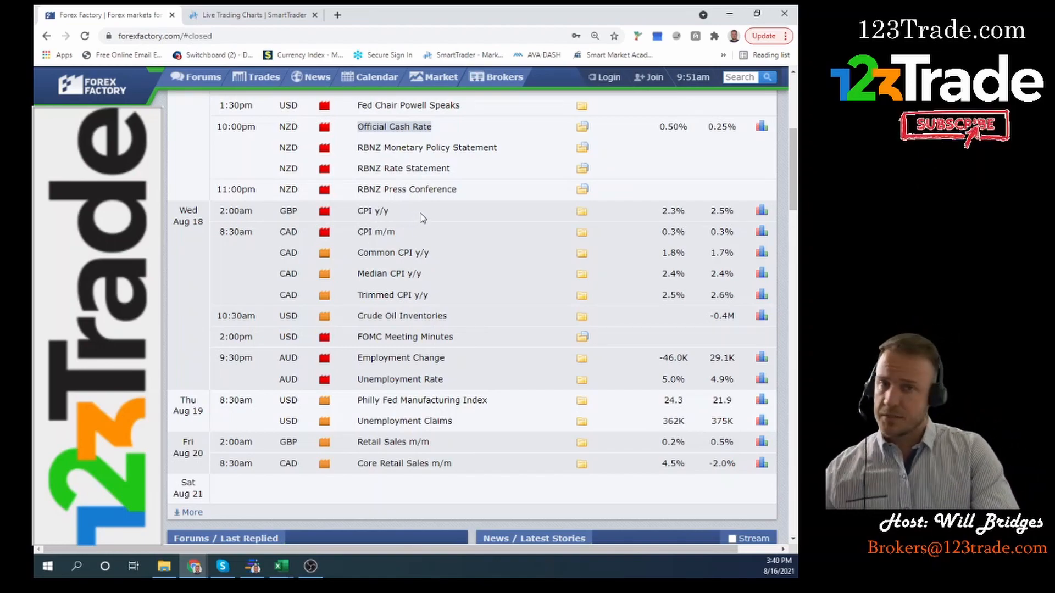
mouse_move(397, 239)
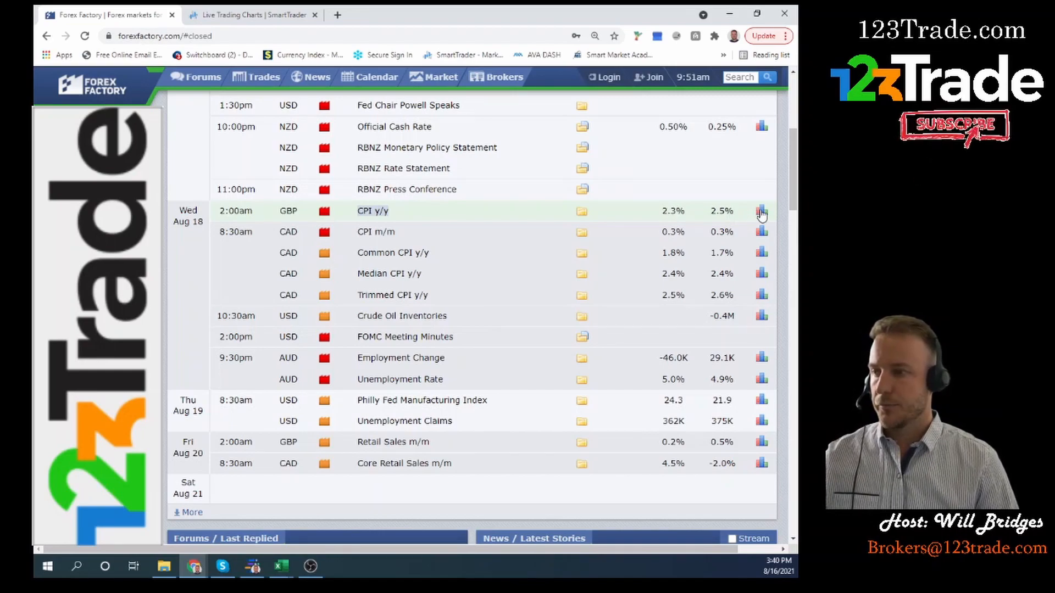
click(761, 211)
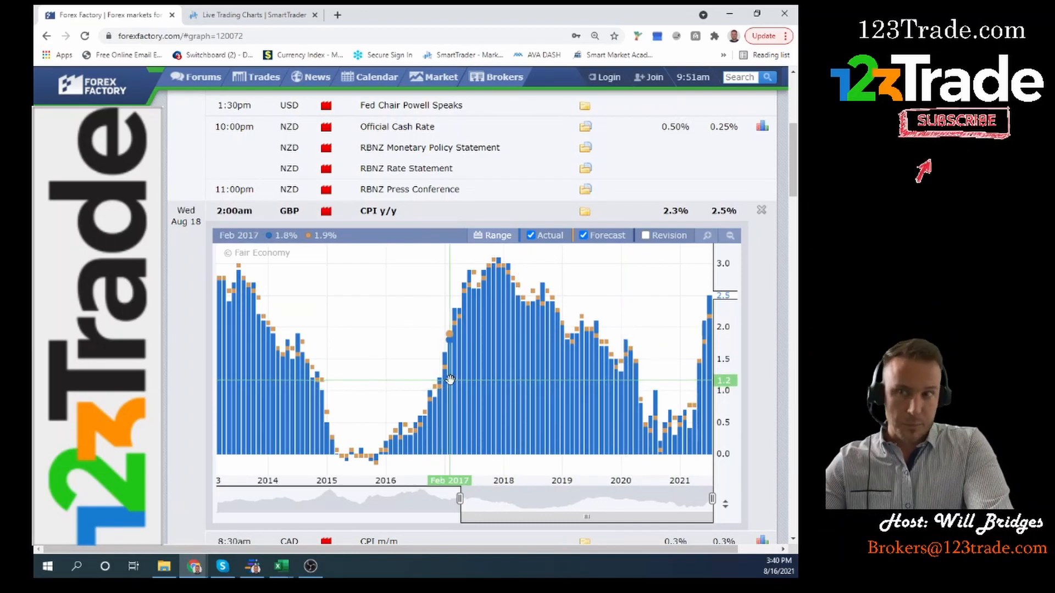
mouse_move(561, 363)
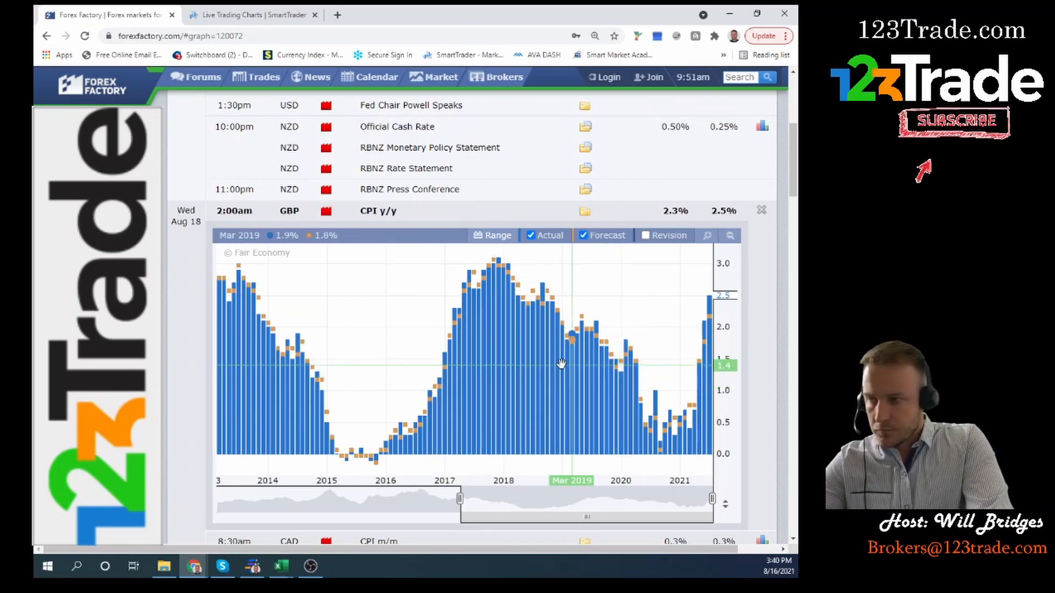
mouse_move(497, 363)
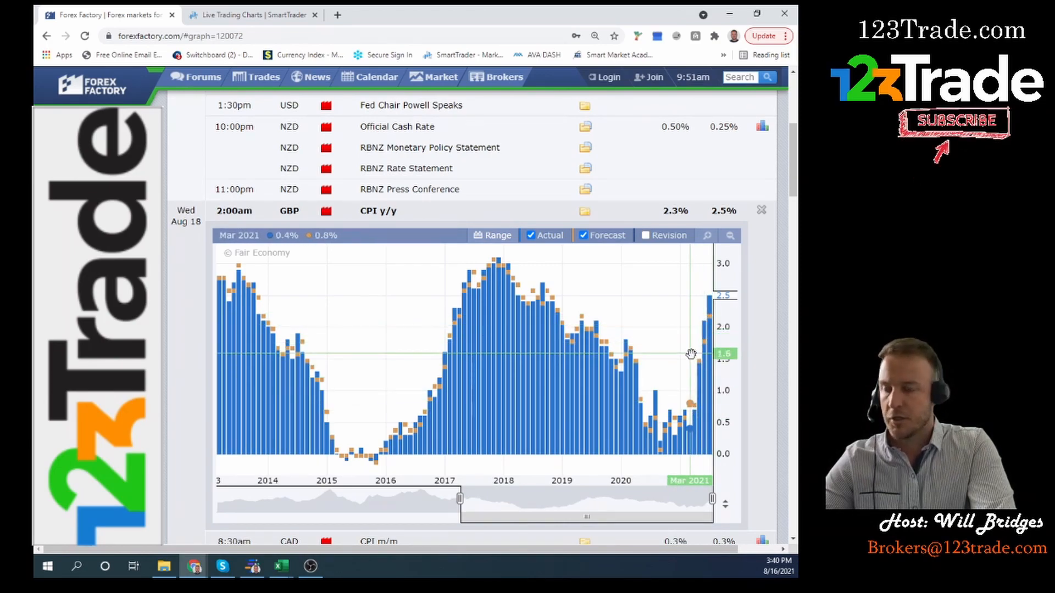
mouse_move(681, 385)
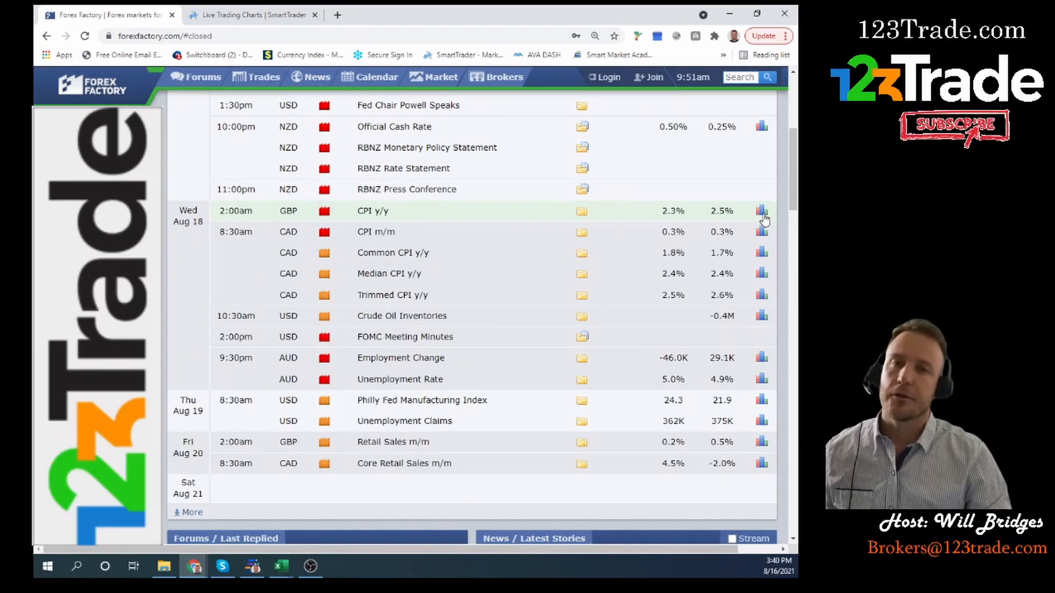
mouse_move(762, 211)
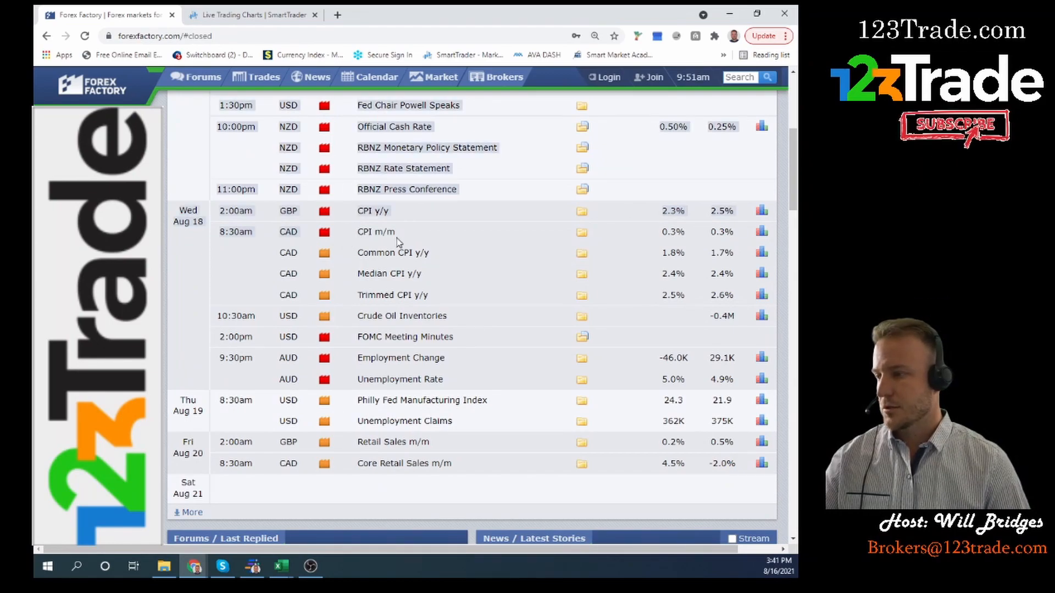
mouse_move(753, 239)
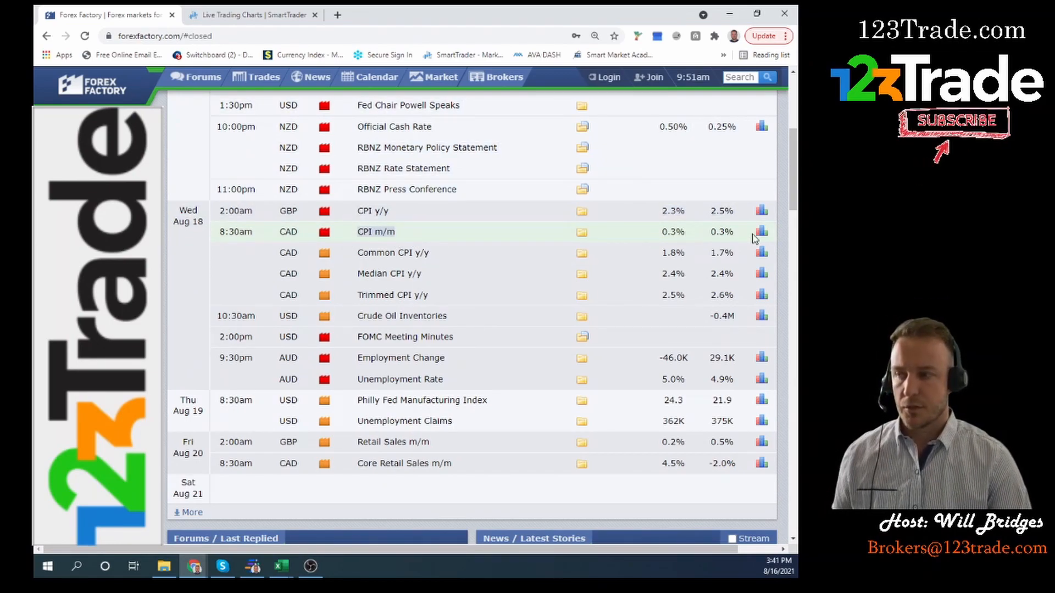
mouse_move(733, 241)
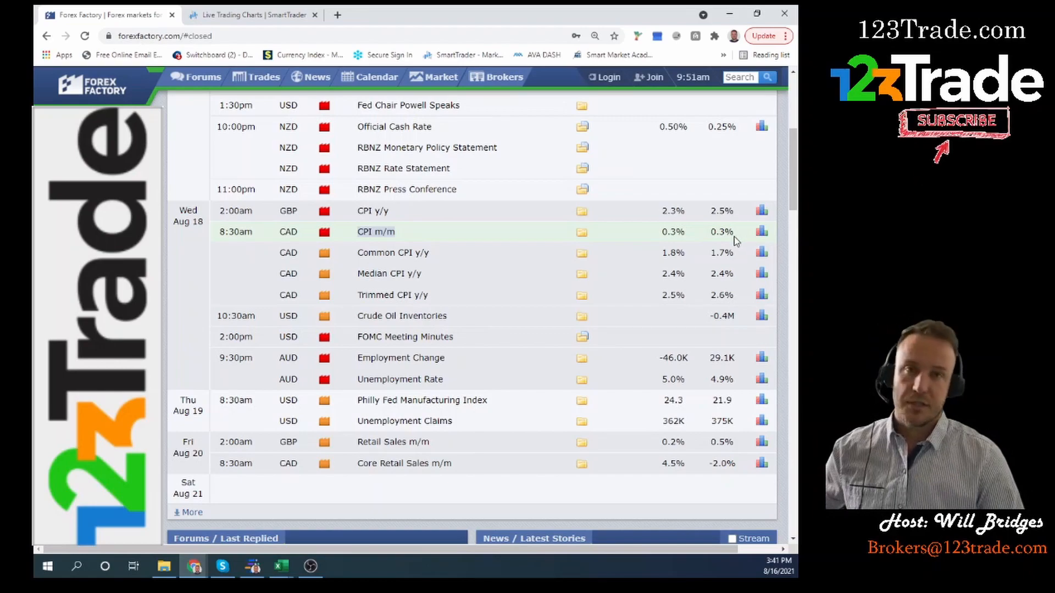
click(761, 232)
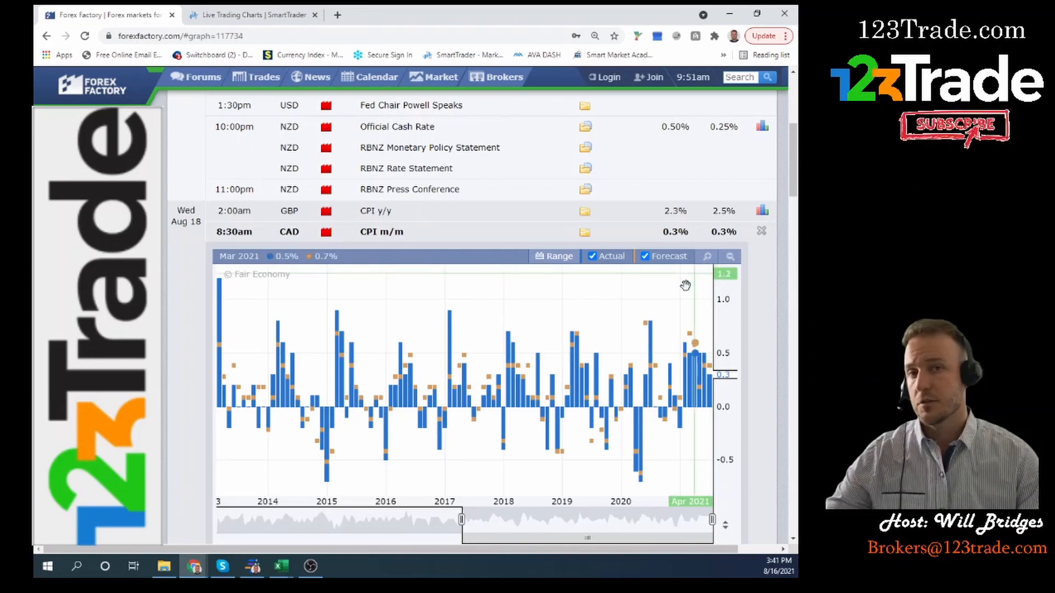
mouse_move(665, 311)
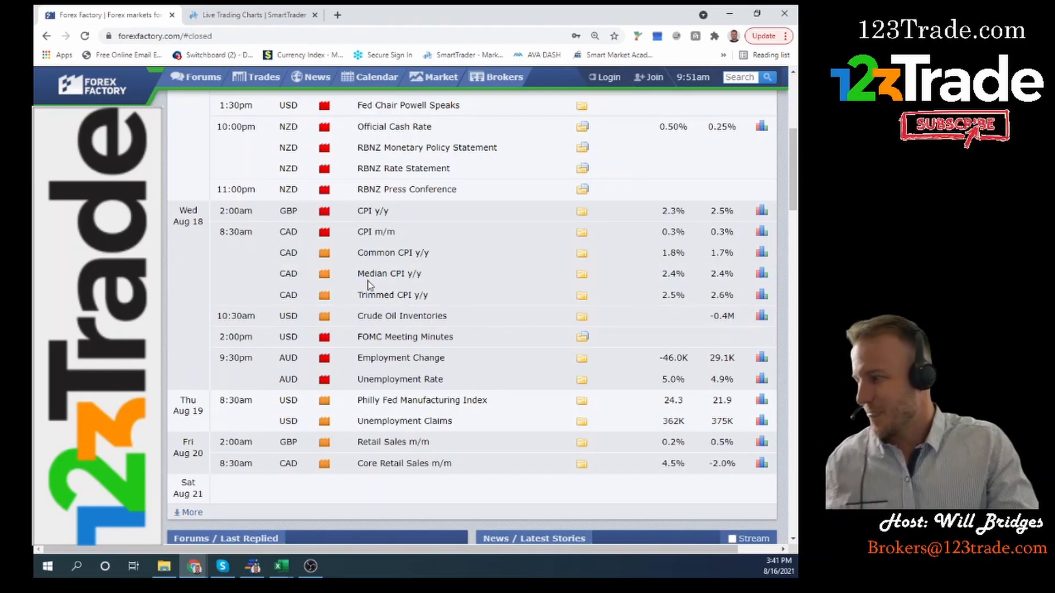
scroll(down, 3)
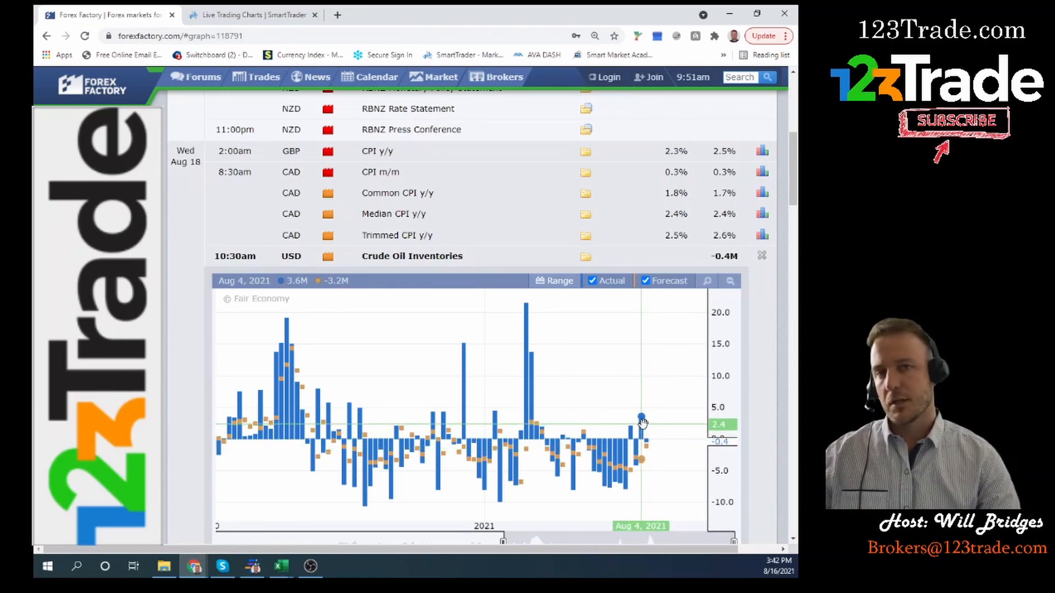
mouse_move(627, 396)
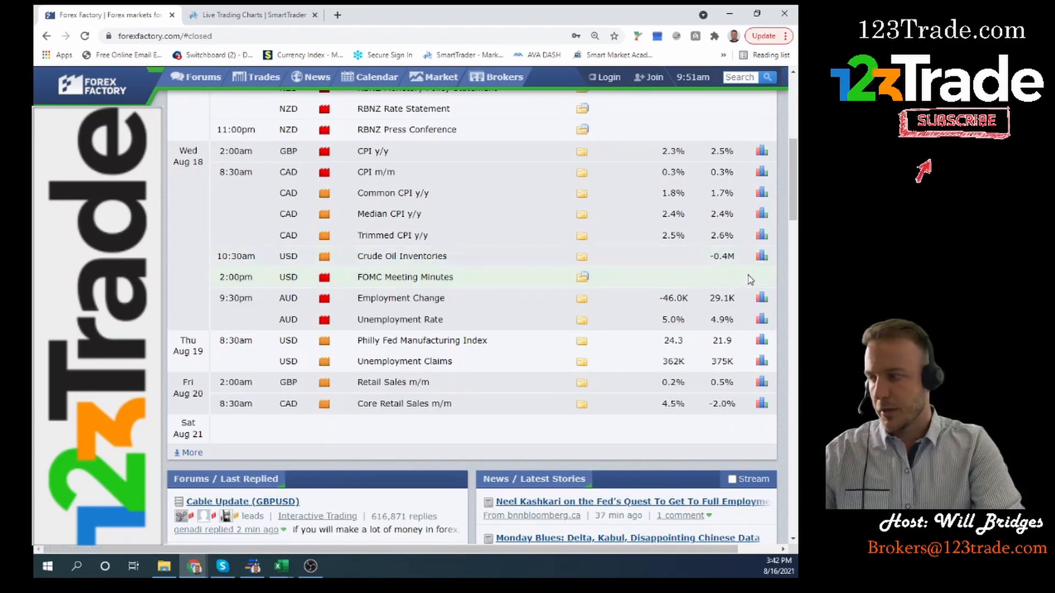
mouse_move(705, 303)
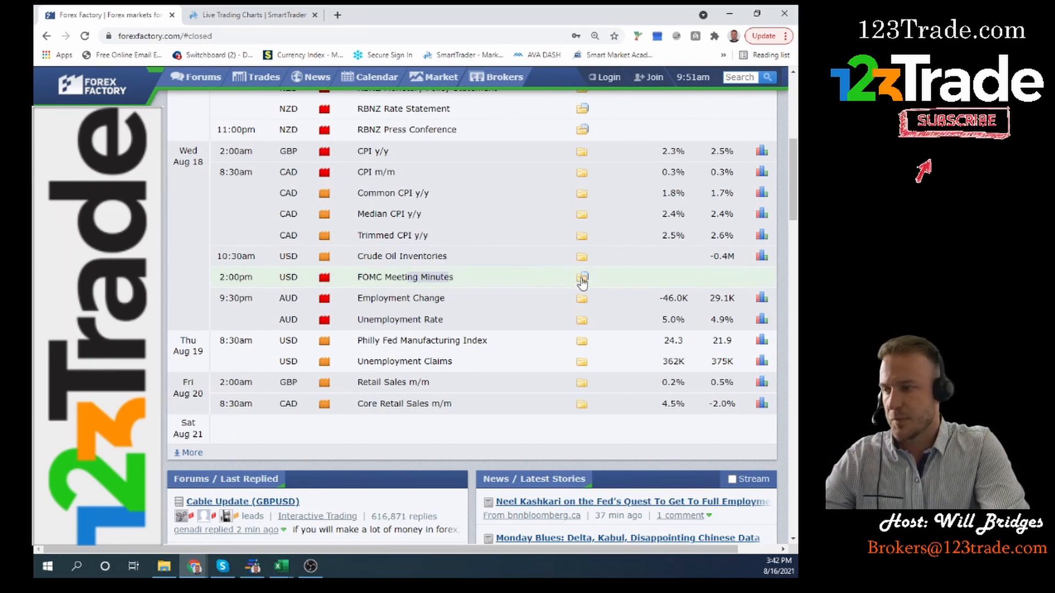
click(582, 278)
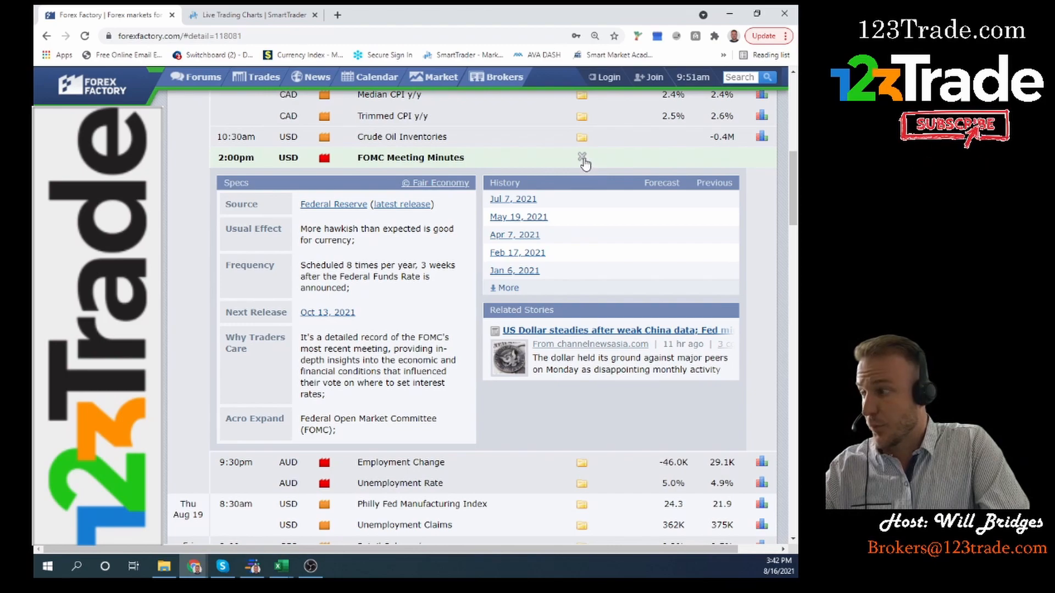
click(581, 157)
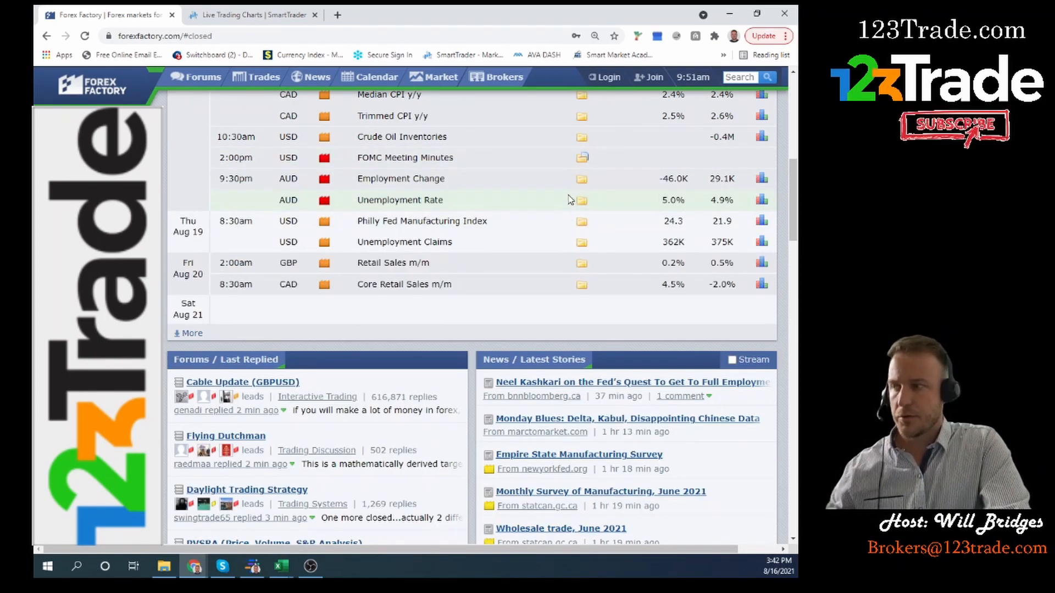
mouse_move(515, 196)
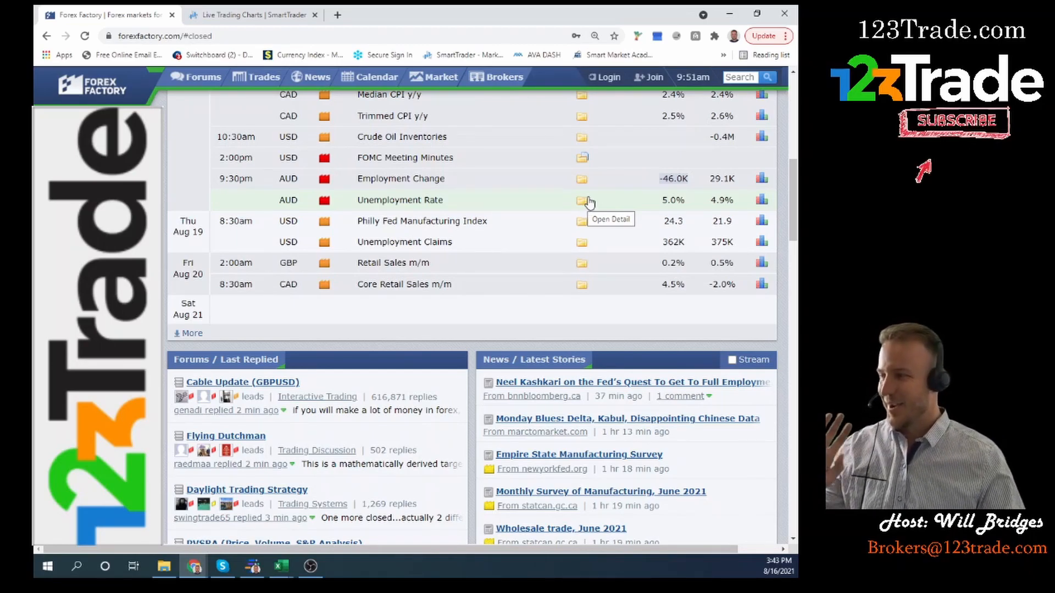
mouse_move(479, 192)
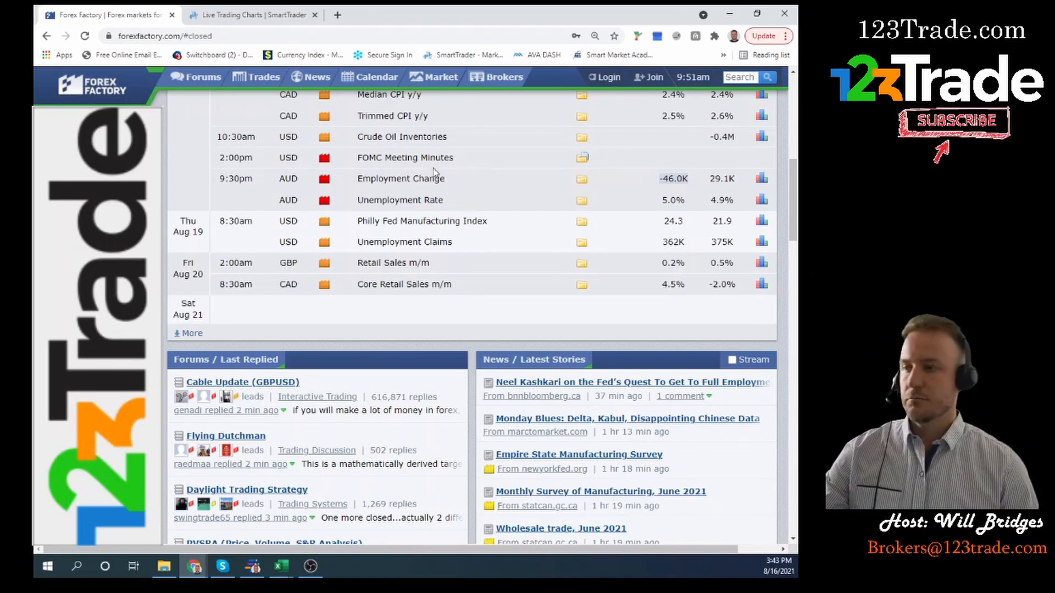
scroll(down, 3)
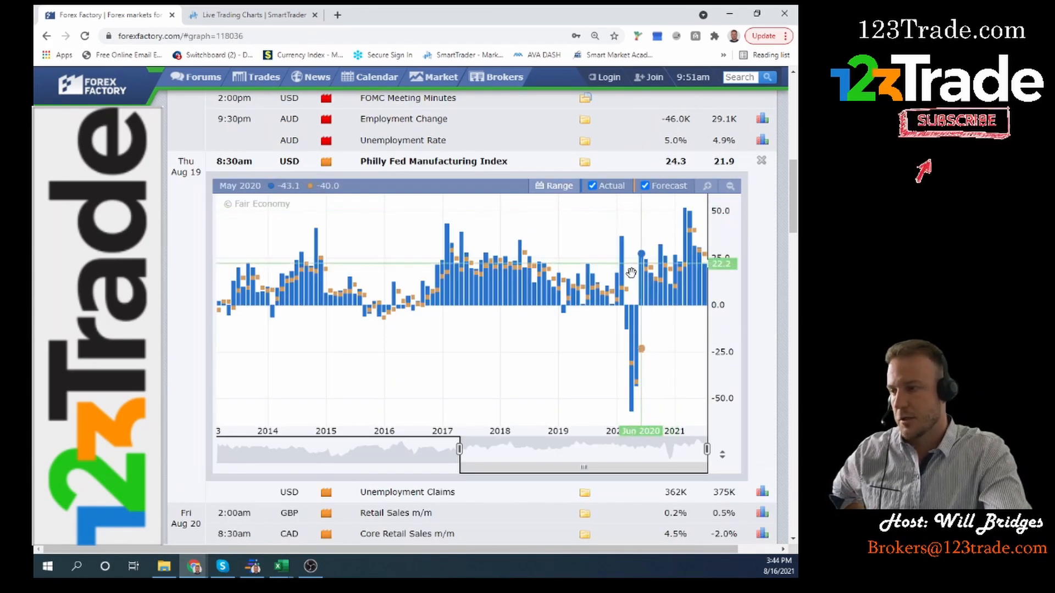
mouse_move(698, 275)
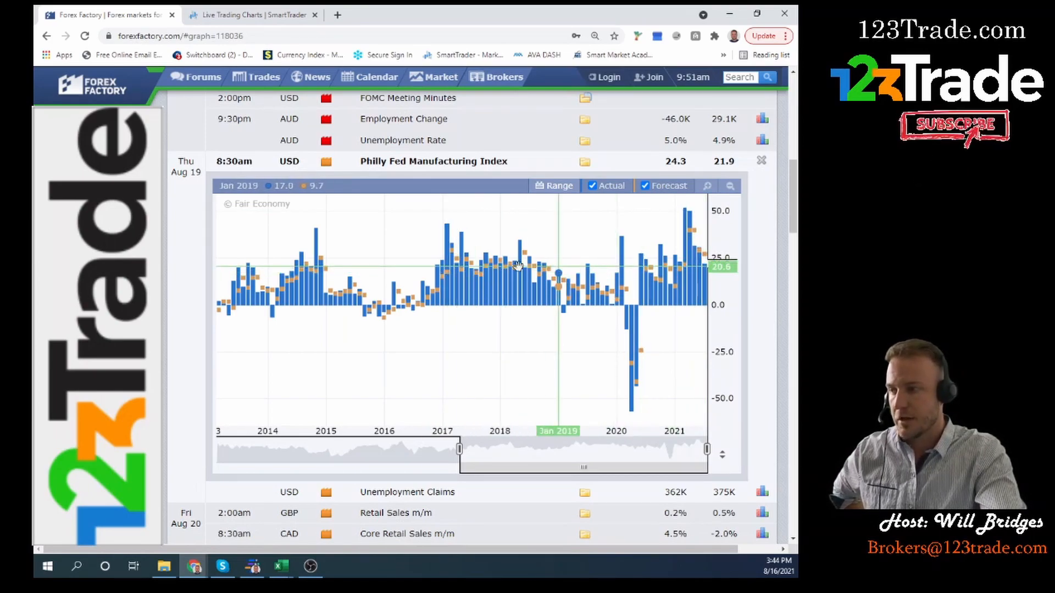
mouse_move(488, 197)
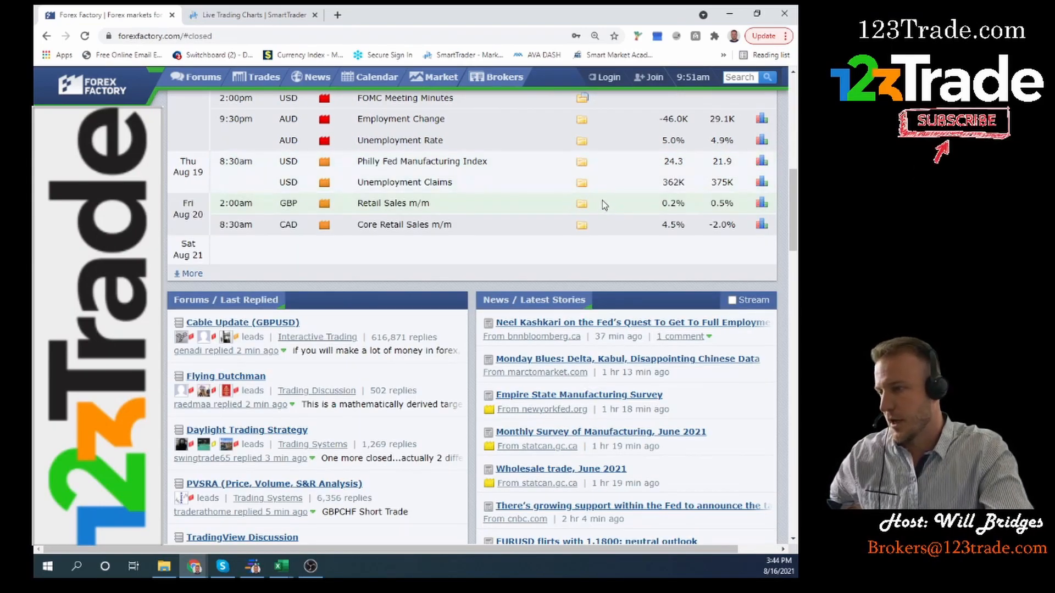
mouse_move(569, 200)
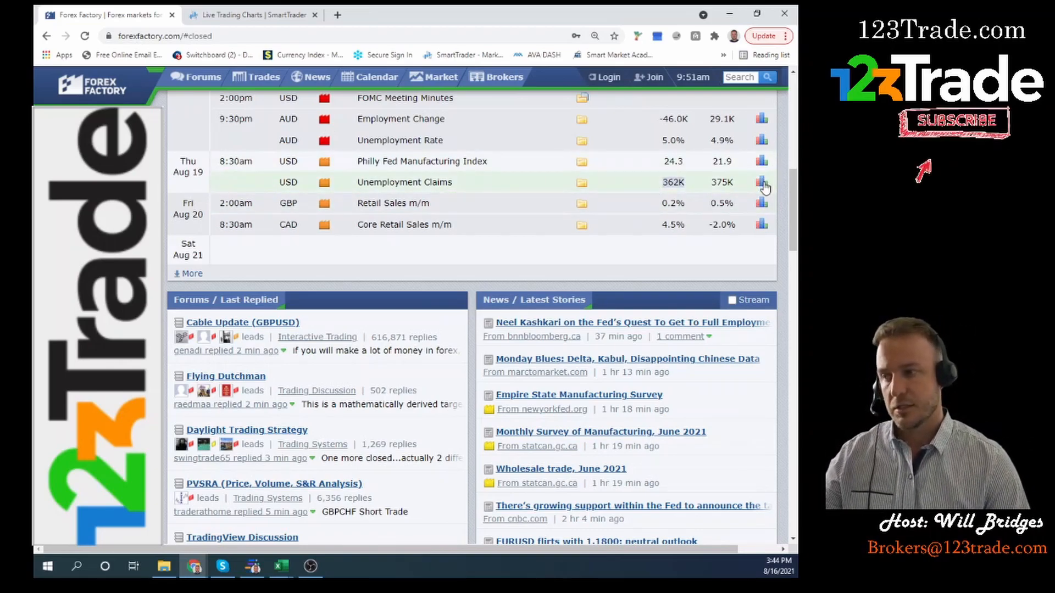
click(761, 182)
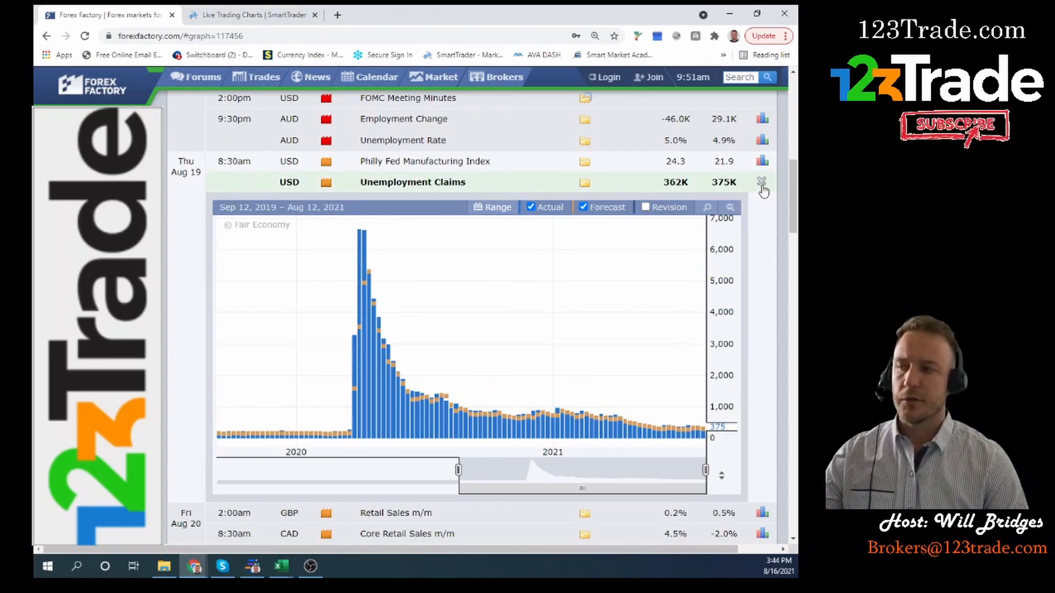
click(763, 182)
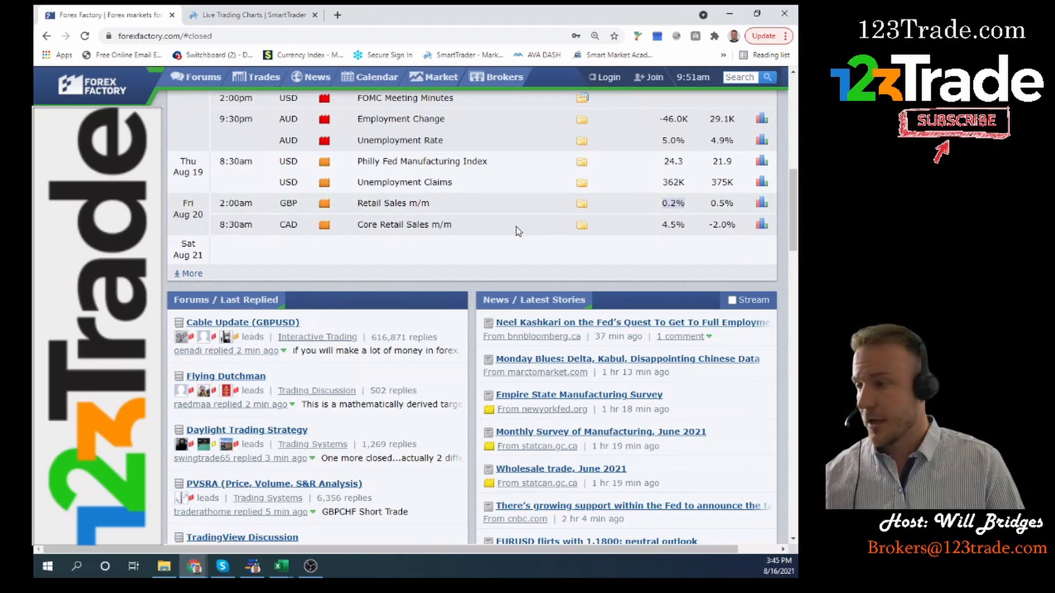
mouse_move(535, 241)
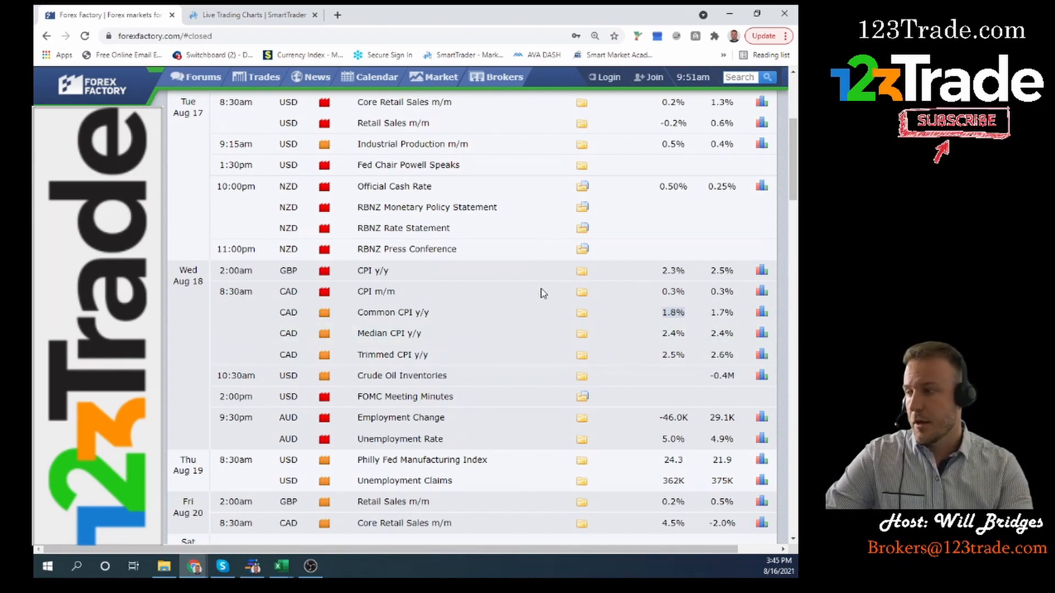
mouse_move(524, 224)
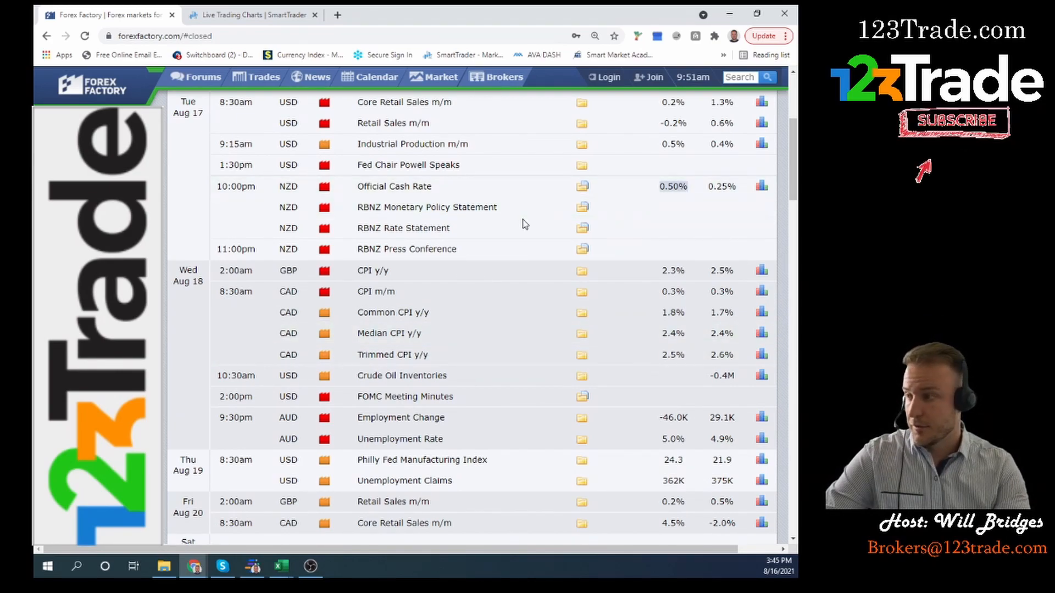
mouse_move(508, 241)
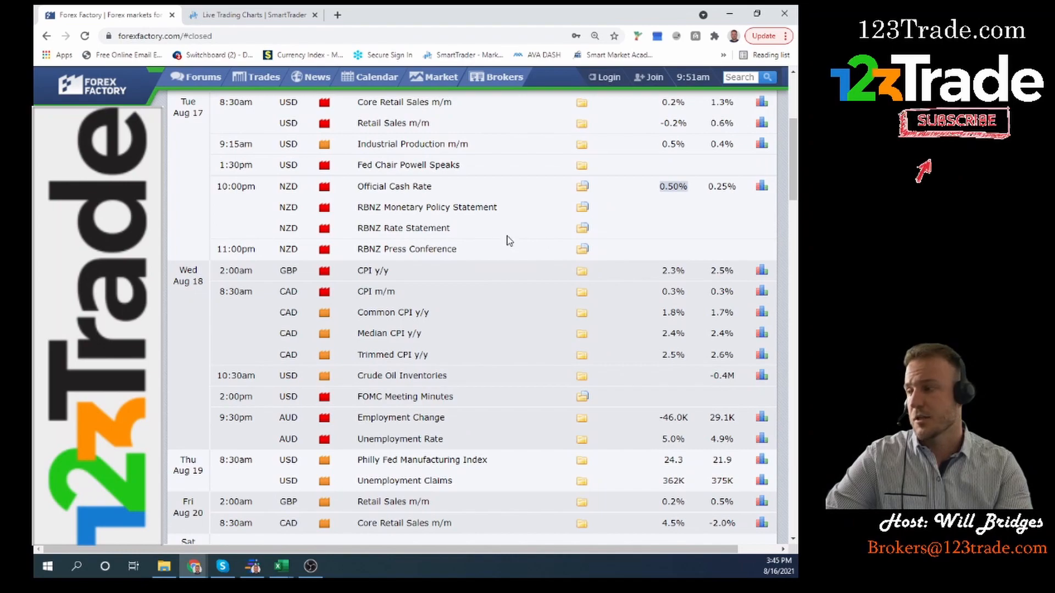
scroll(down, 3)
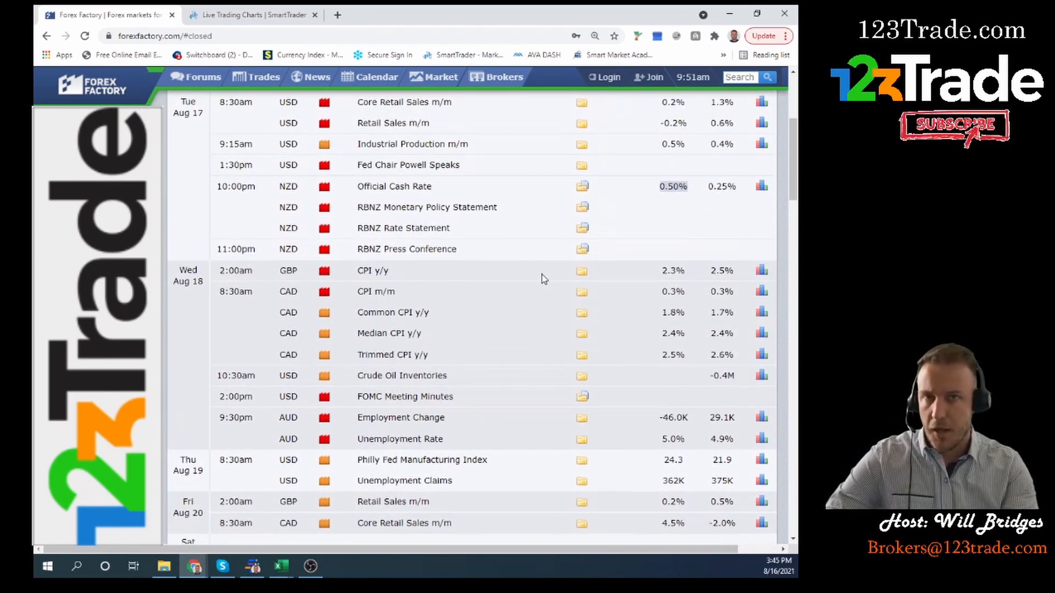
mouse_move(531, 269)
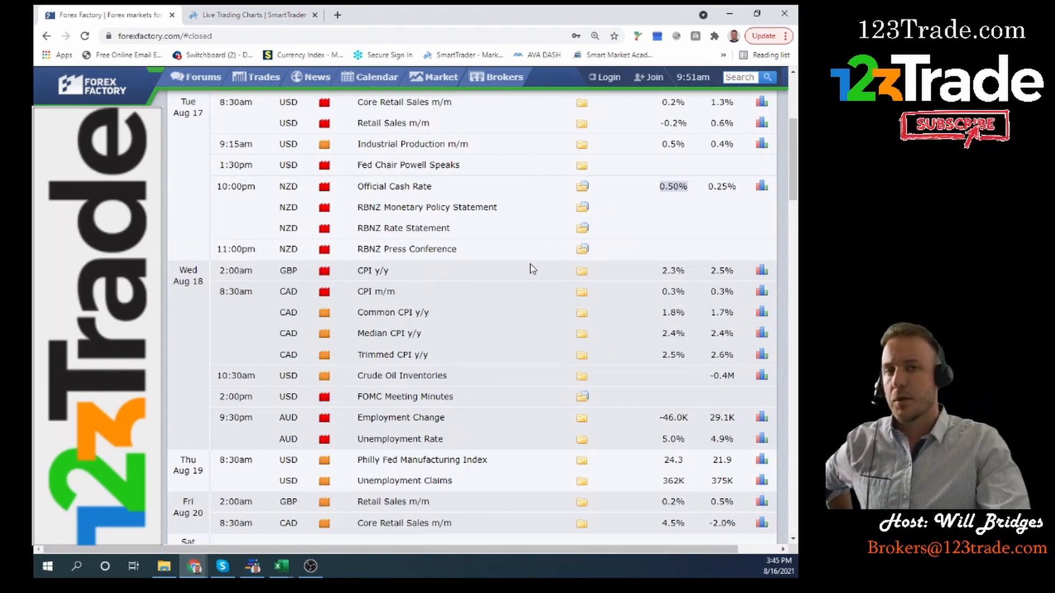